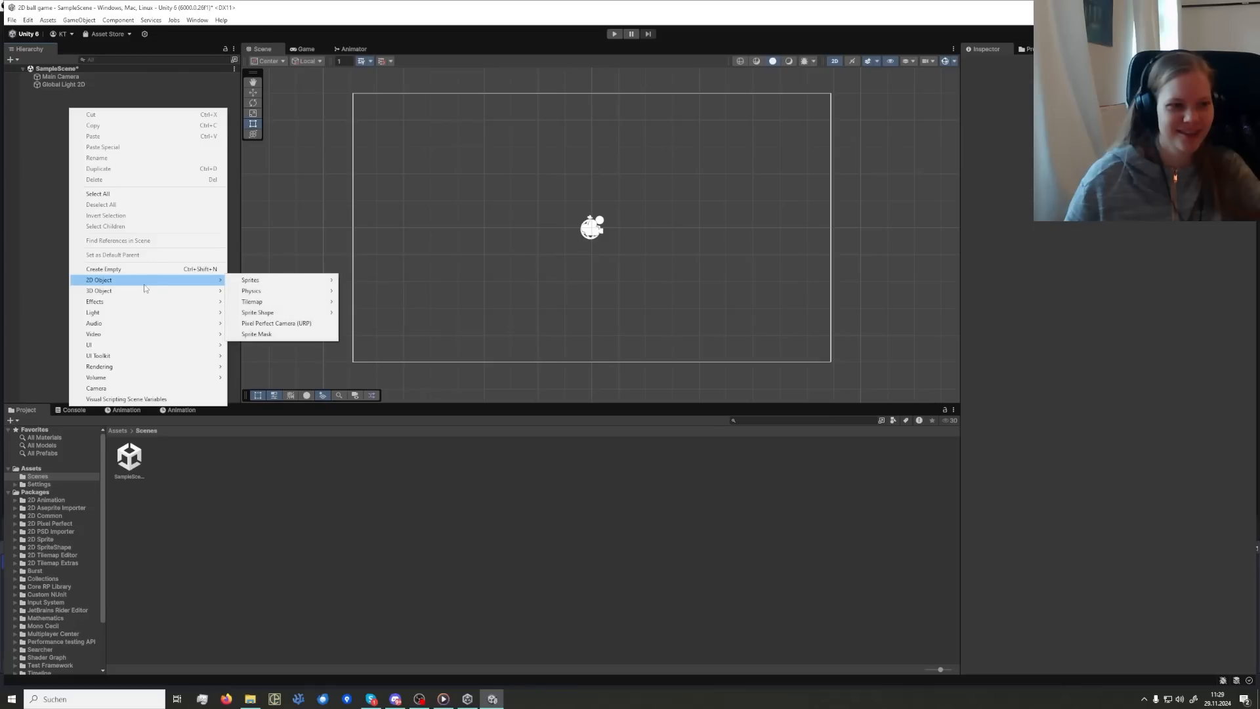
- Add the ball, cubes and floor plane to the scene and start play mode
{"action": "left_click", "coordinate": [249, 279]}
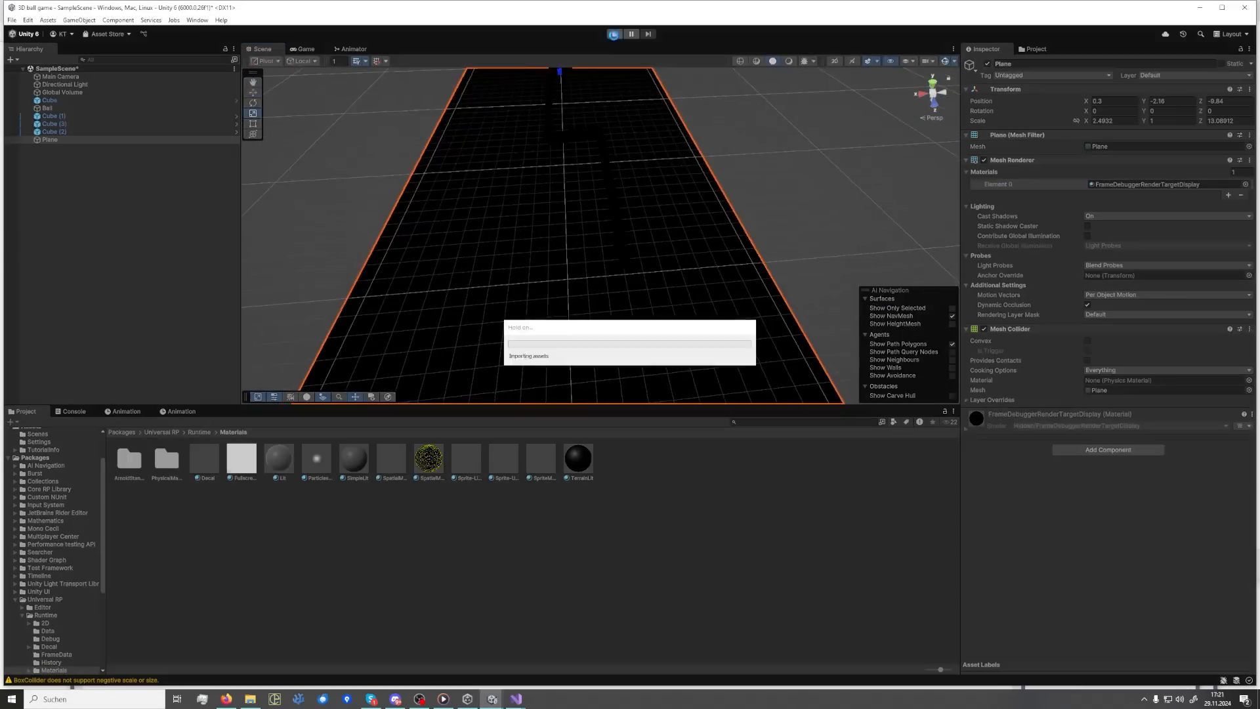
{"action": "left_click", "coordinate": [615, 34]}
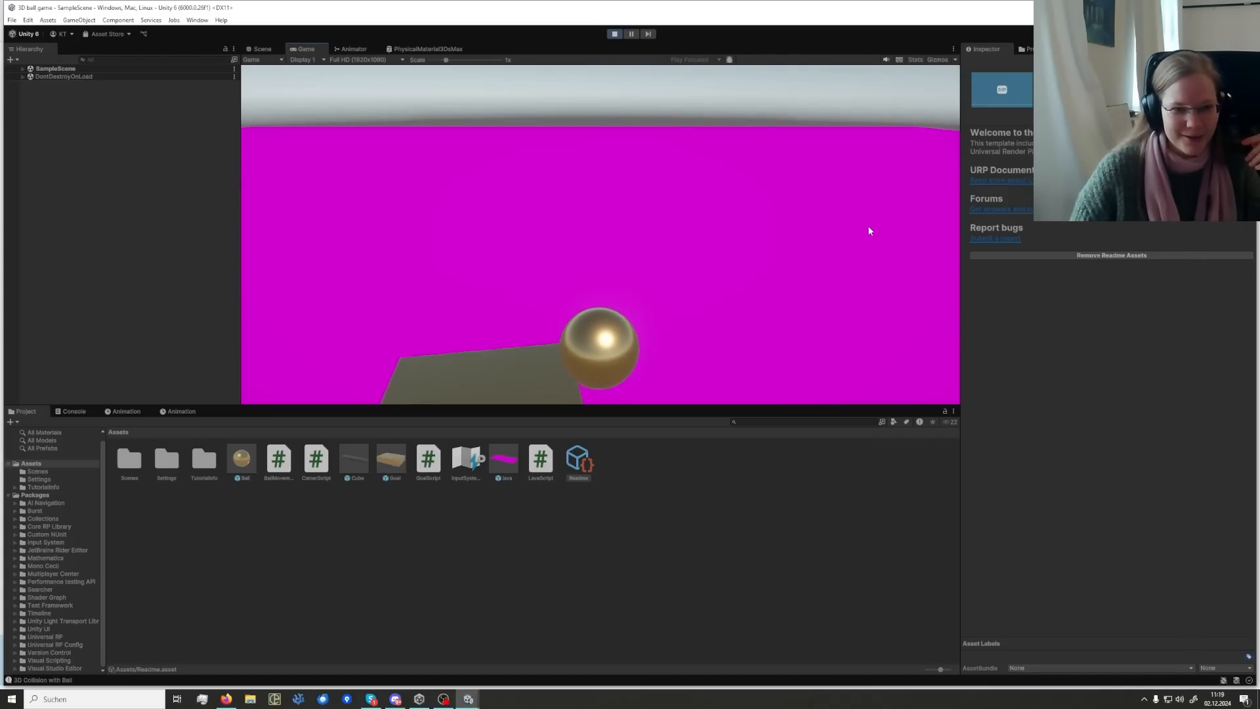
- Focus the running Game view so the golden ball can be controlled
{"action": "left_click", "coordinate": [260, 49]}
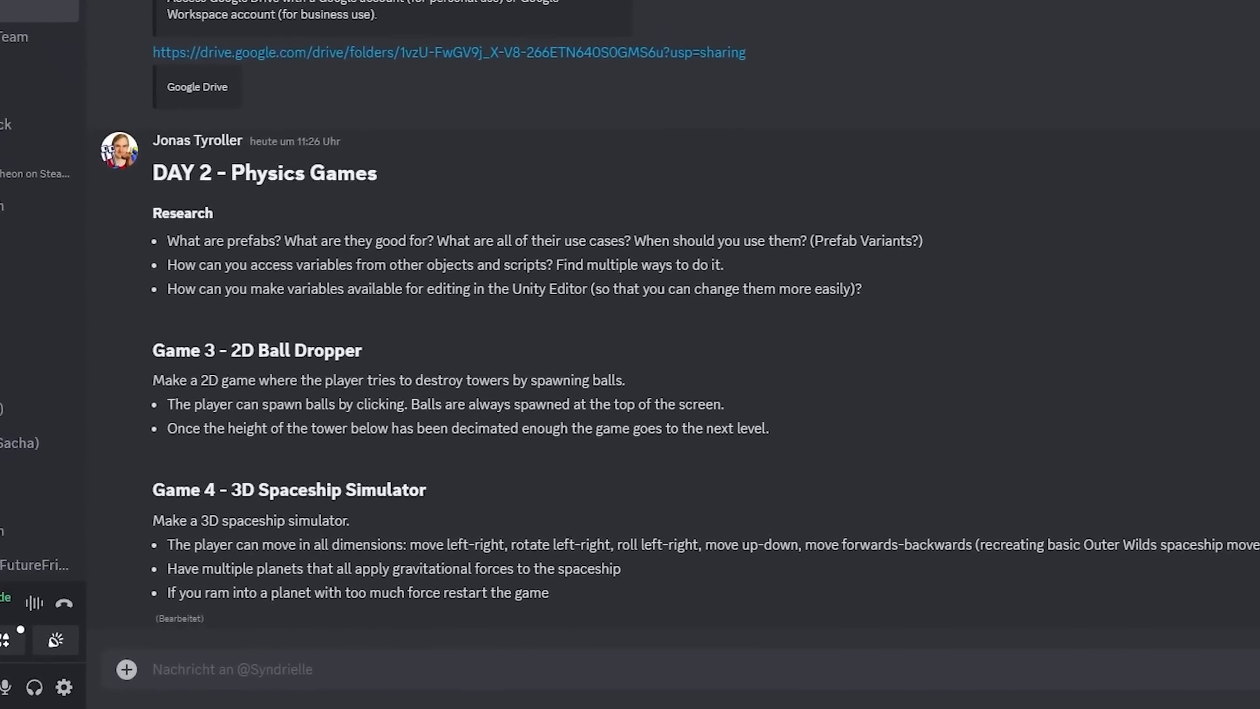
- Scroll the Discord channel up to the DAY 2 - Physics Games brief
{"action": "scroll", "scroll_direction": "up", "scroll_amount": 3}
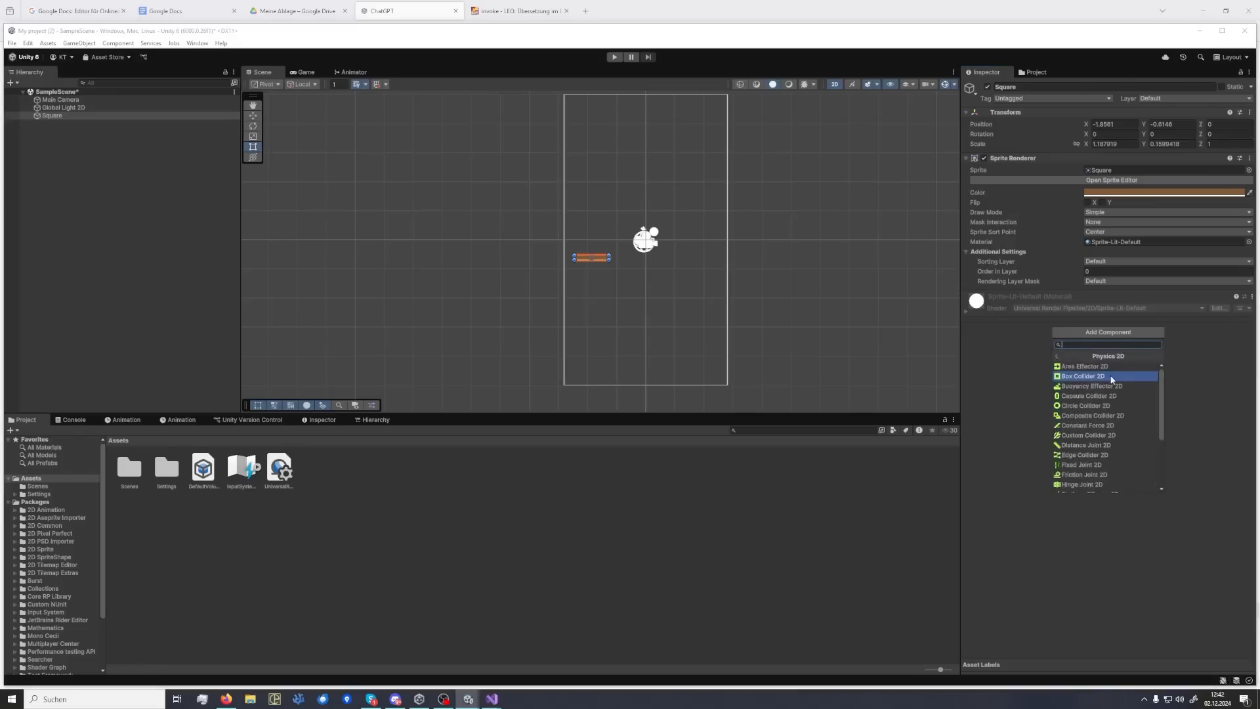
{"action": "left_click", "coordinate": [1080, 375]}
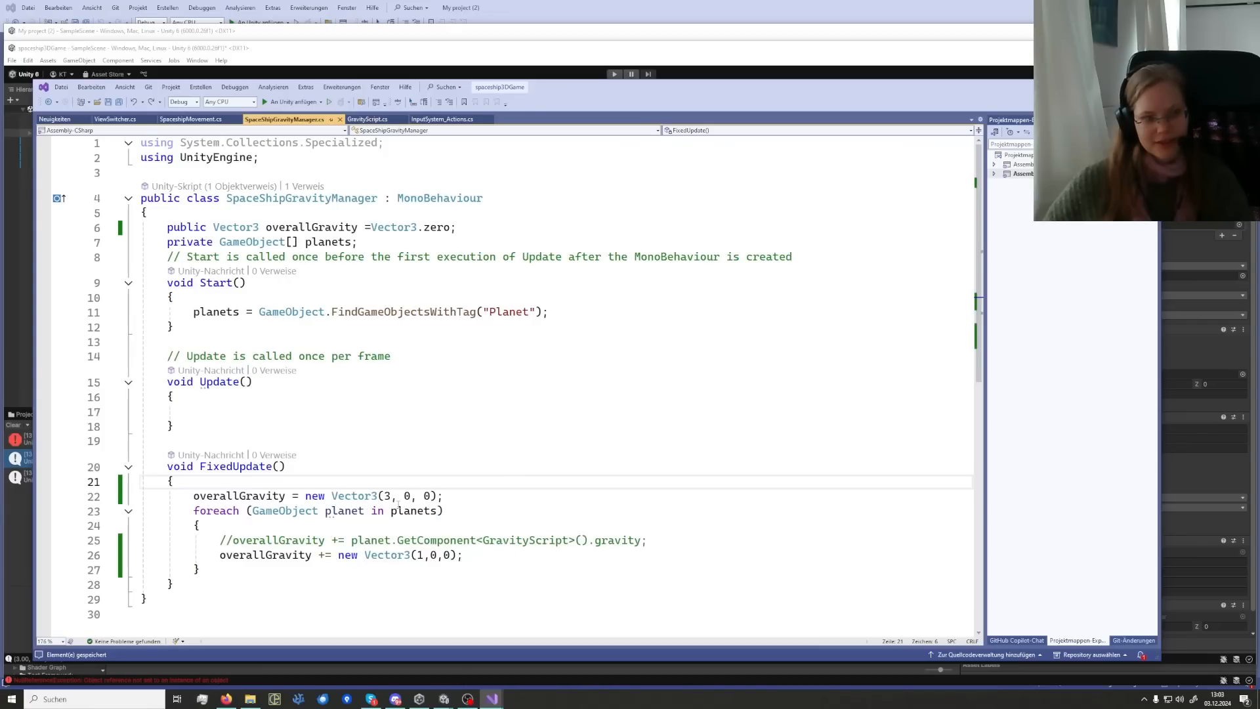
{"action": "mouse_move", "coordinate": [332, 241]}
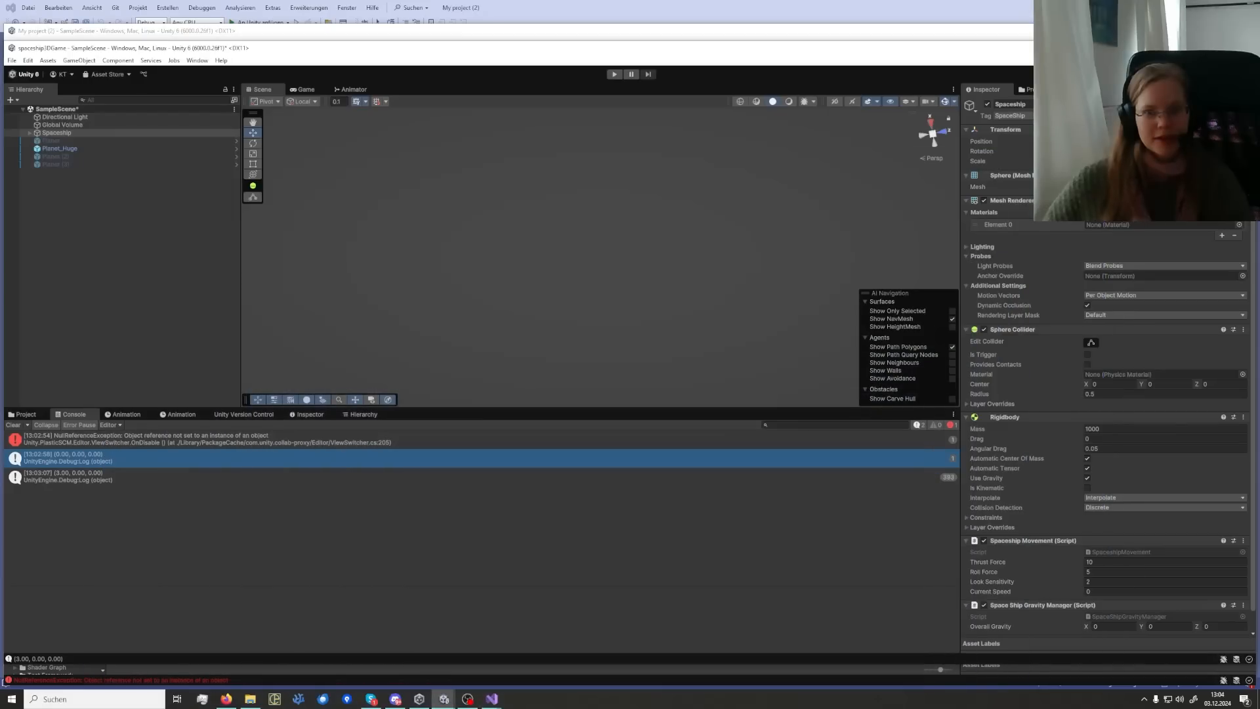
- Edit FixedUpdate in SpaceShipGravityManager.cs to add Vector3(1,0,0) per planet
{"action": "left_click", "coordinate": [60, 148]}
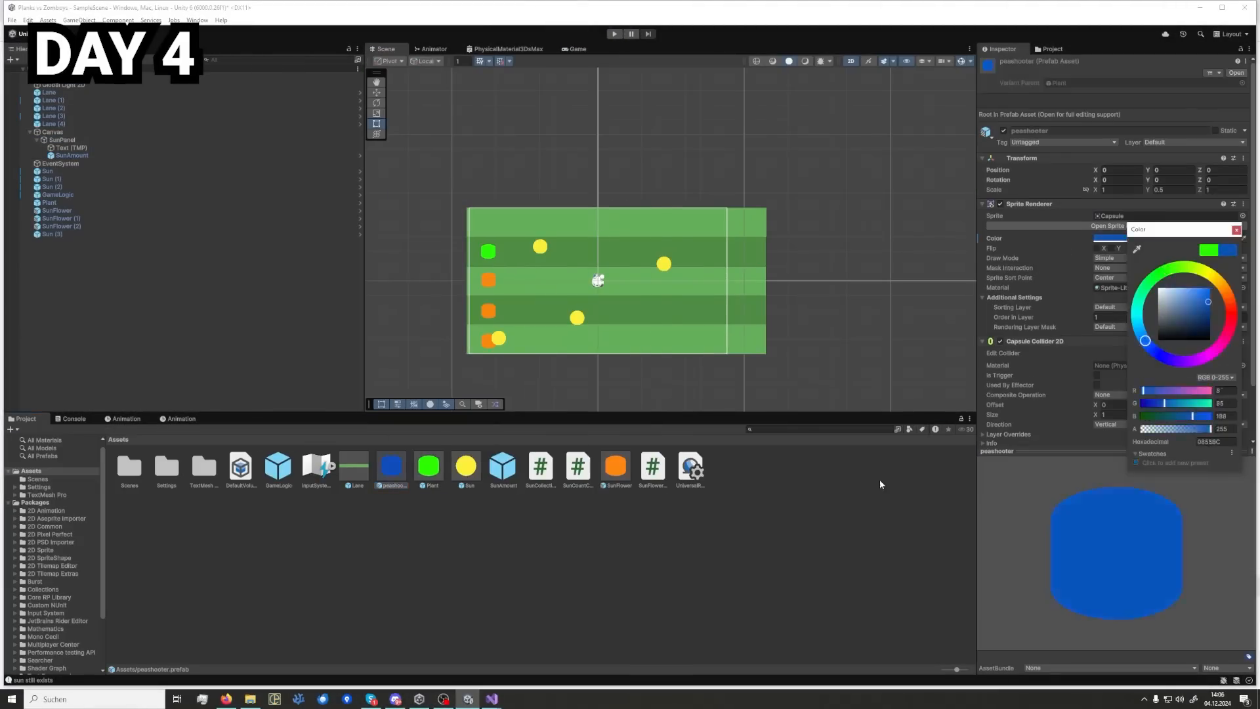
{"action": "left_click", "coordinate": [614, 34]}
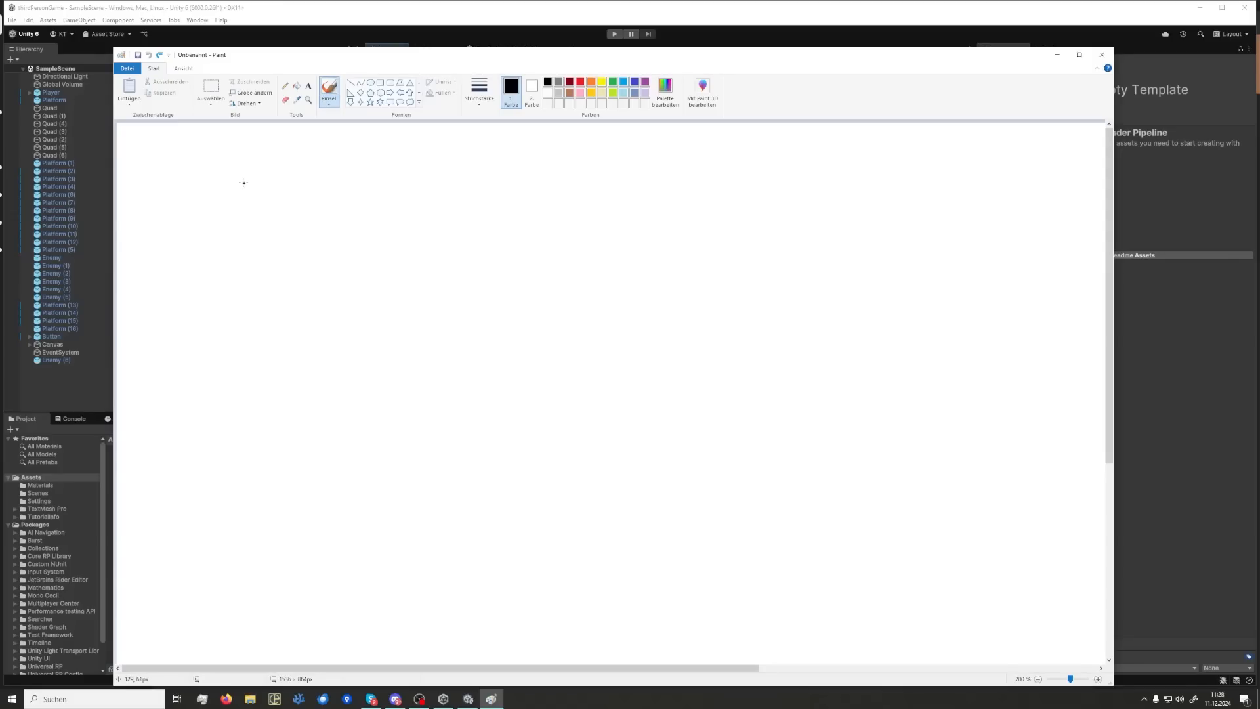
{"action": "mouse_move", "coordinate": [239, 188]}
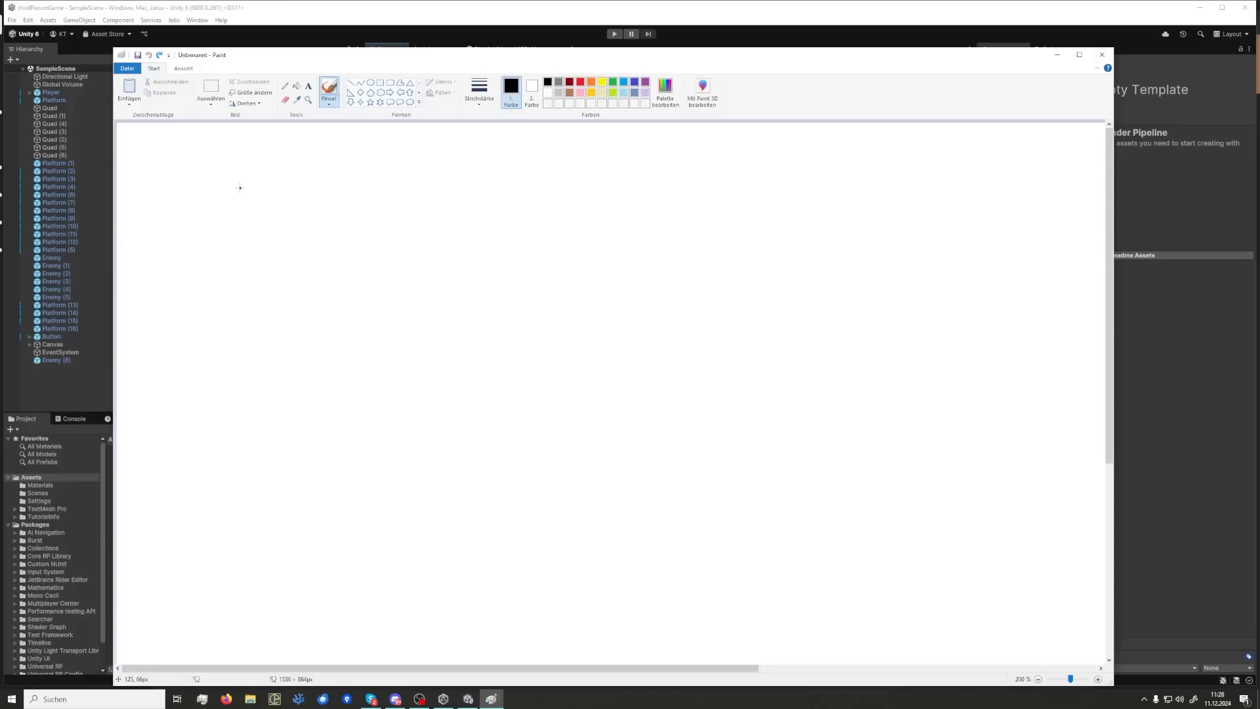
{"action": "mouse_move", "coordinate": [277, 198]}
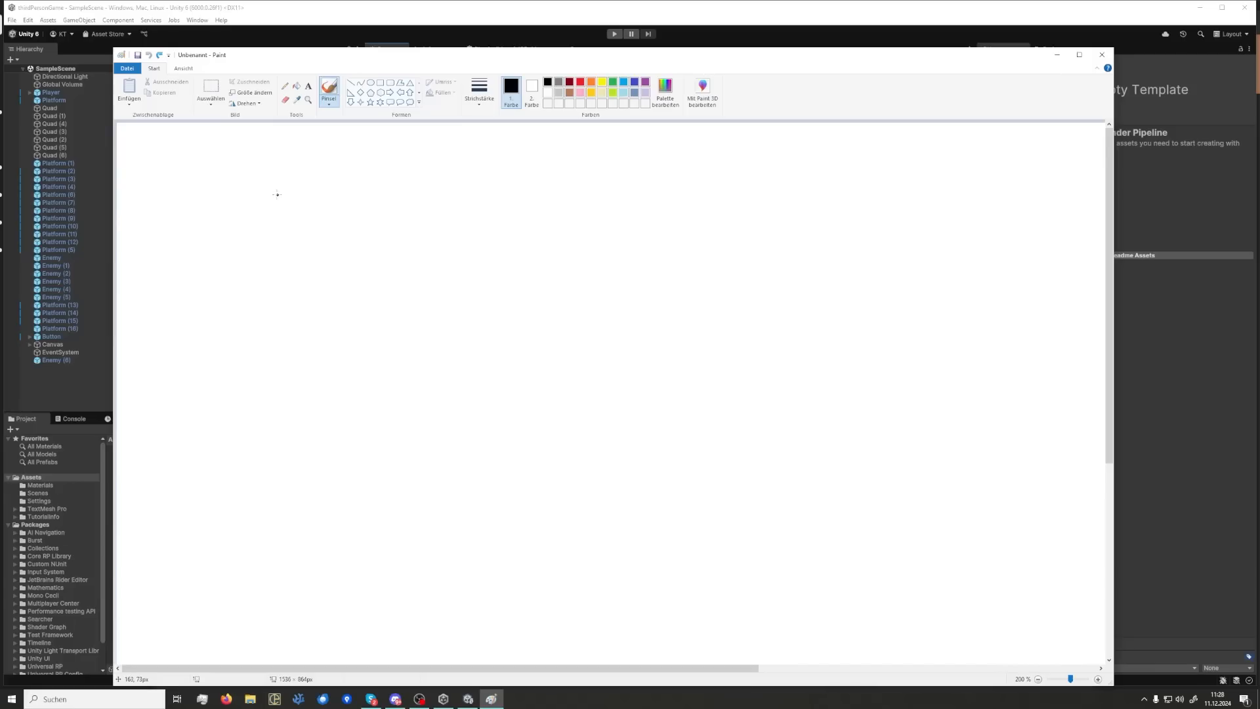
{"action": "mouse_move", "coordinate": [265, 167]}
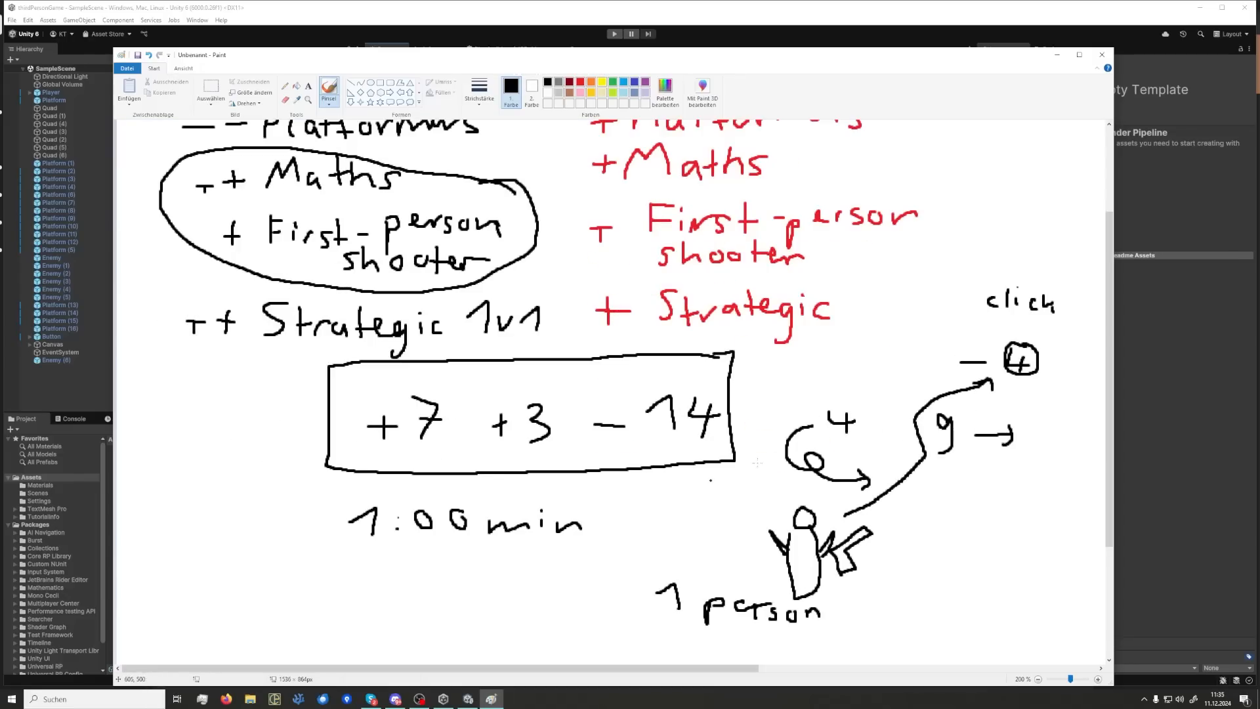
- Handwrite the idea list, +7 +3 −14 score box and 1:00 min timer sketch
{"action": "scroll", "scroll_direction": "down", "scroll_amount": 3}
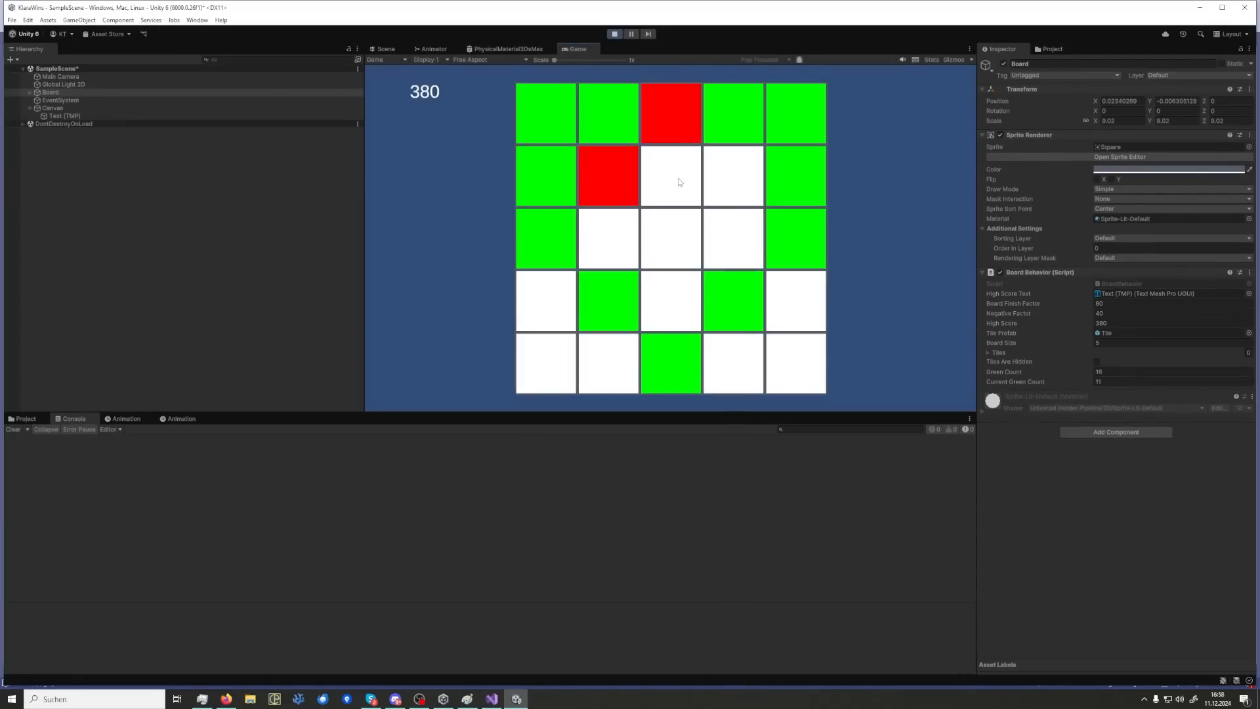
{"action": "left_click", "coordinate": [395, 698]}
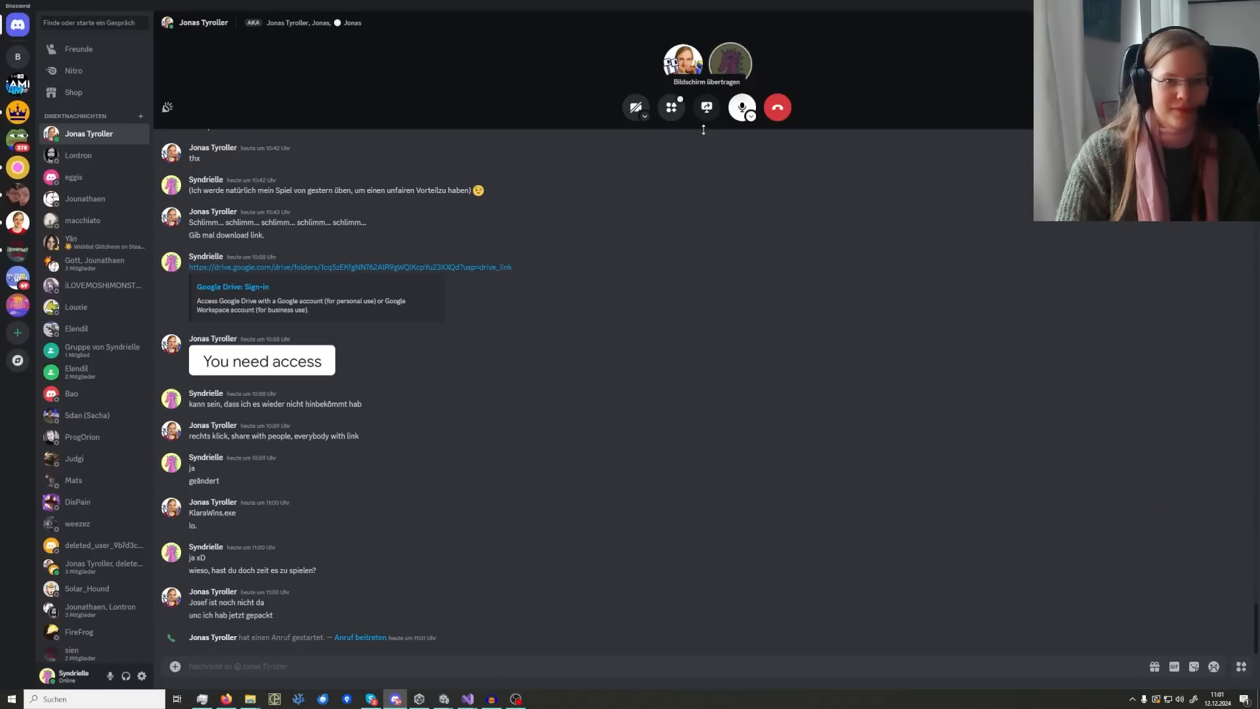
- Switch from the Discord call to the OBS Studio window on the taskbar
{"action": "left_click", "coordinate": [514, 698]}
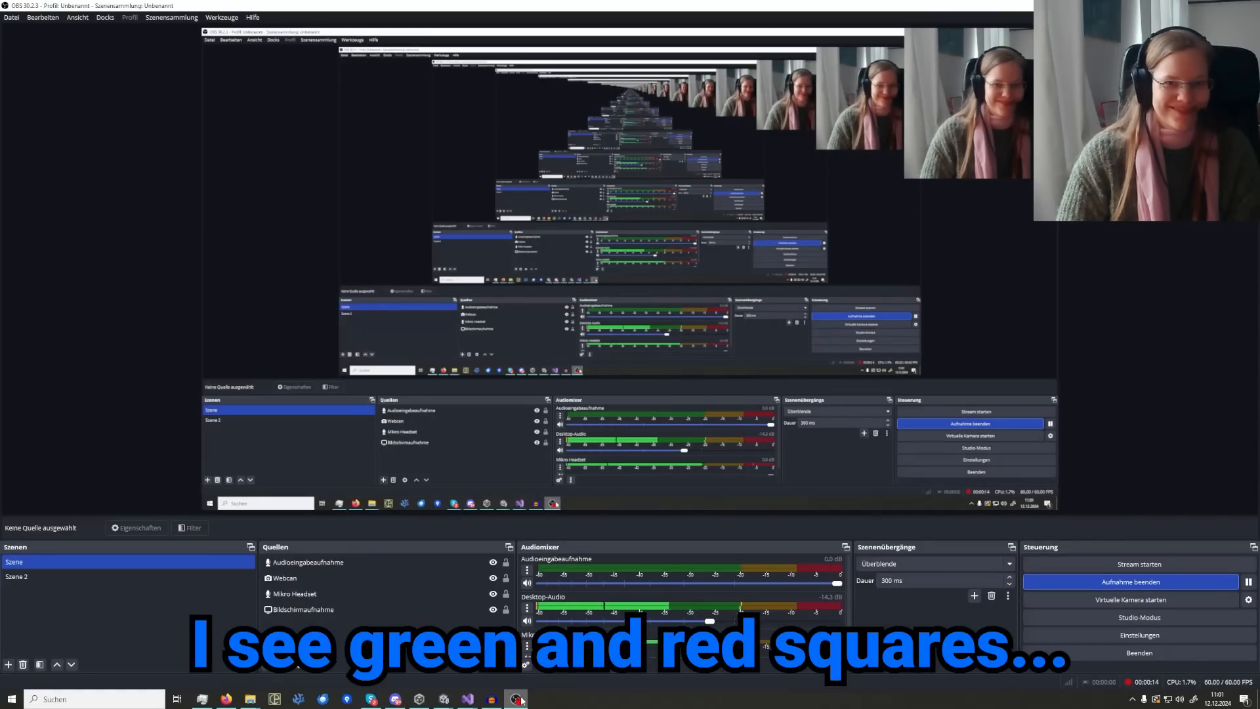
{"action": "mouse_move", "coordinate": [516, 698]}
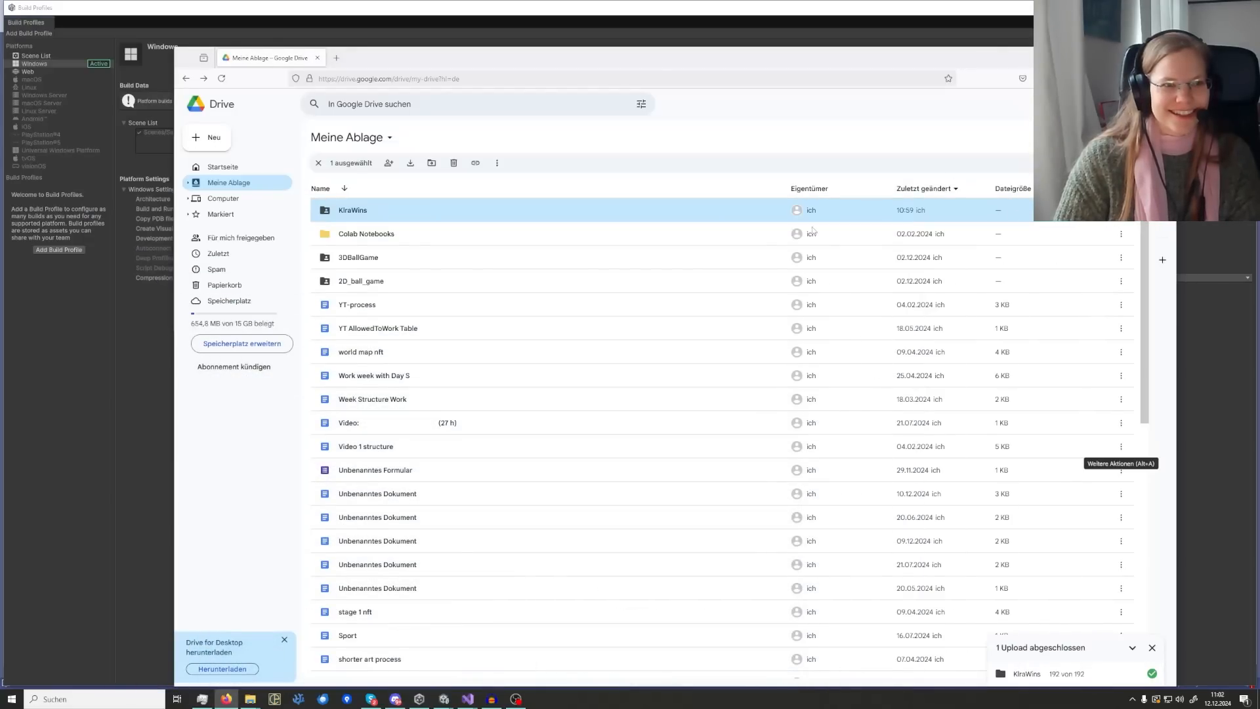
{"action": "mouse_move", "coordinate": [546, 257]}
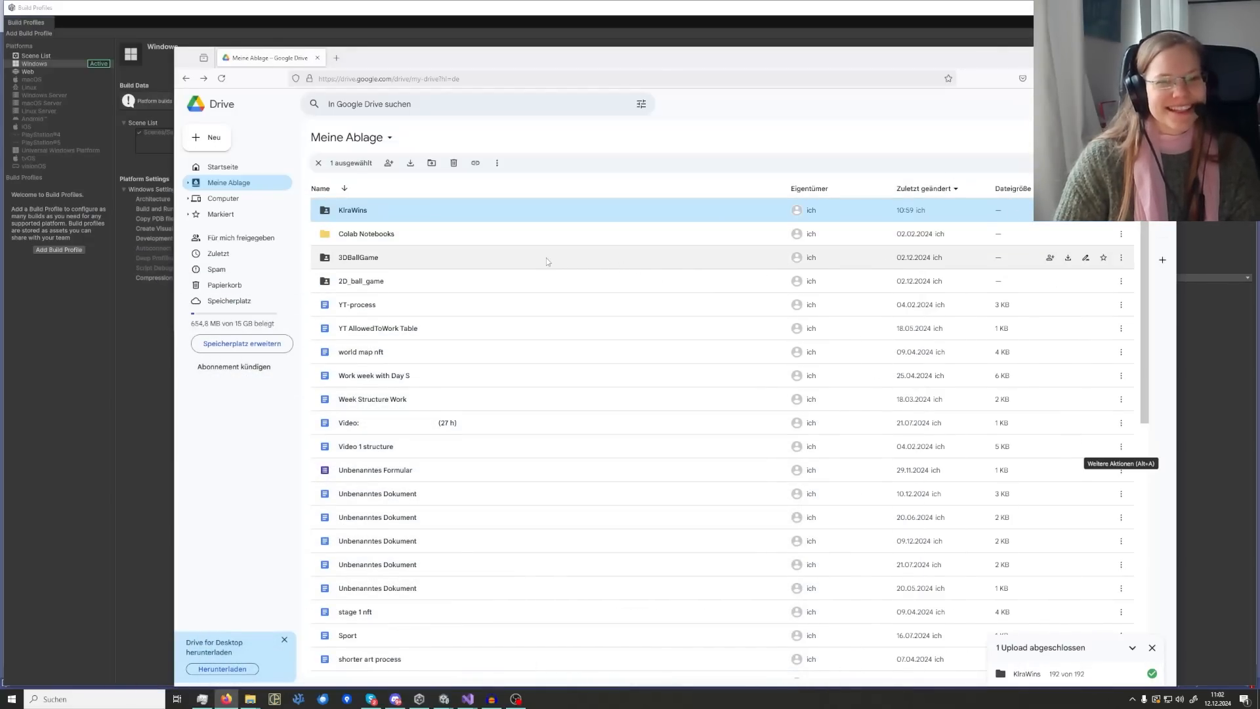
{"action": "mouse_move", "coordinate": [515, 223]}
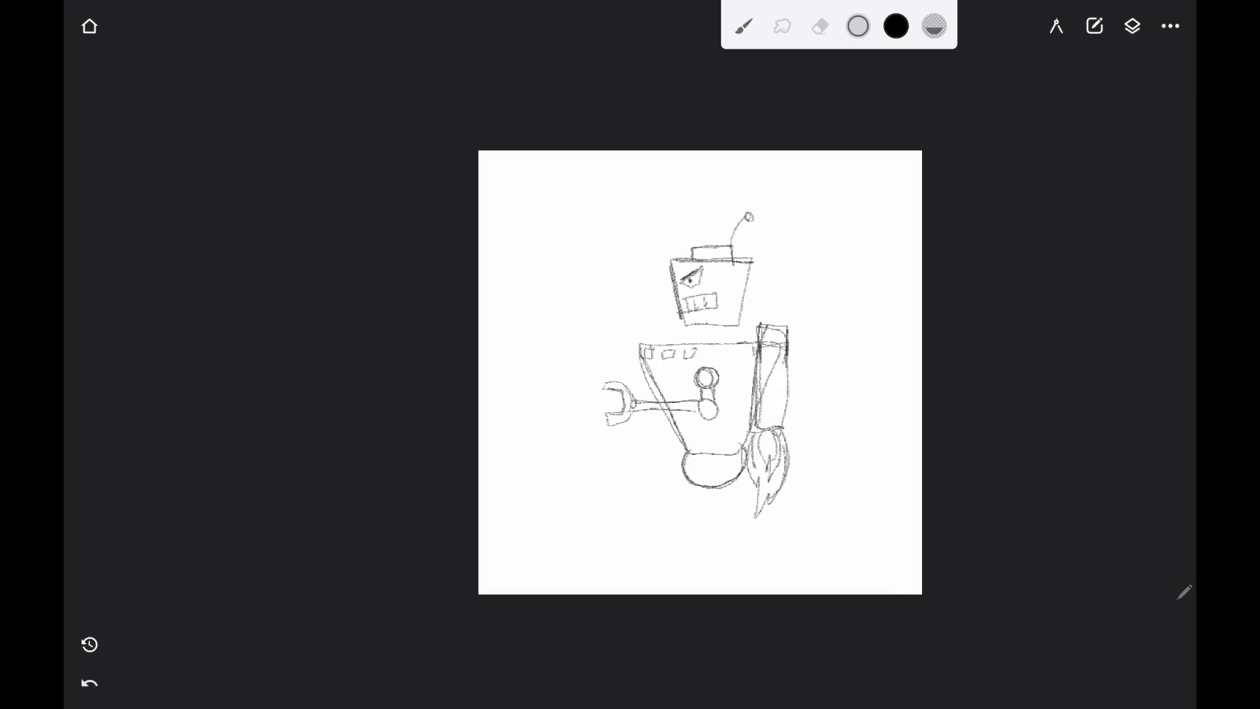
- Sketch the robot with claw arm and rocket flame using the black pencil brush
{"action": "left_click", "coordinate": [1131, 25]}
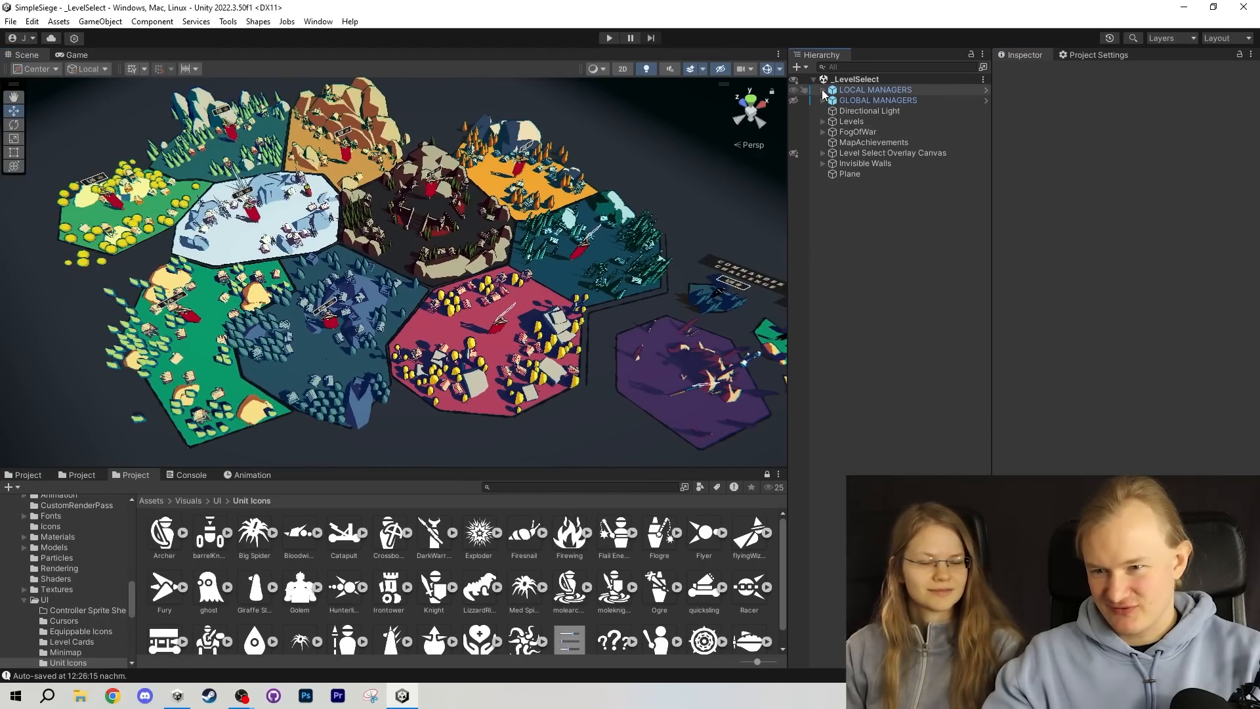
- Expand LOCAL MANAGERS in the Durststein scene and inspect a terrain object's Transform
{"action": "left_click", "coordinate": [823, 90]}
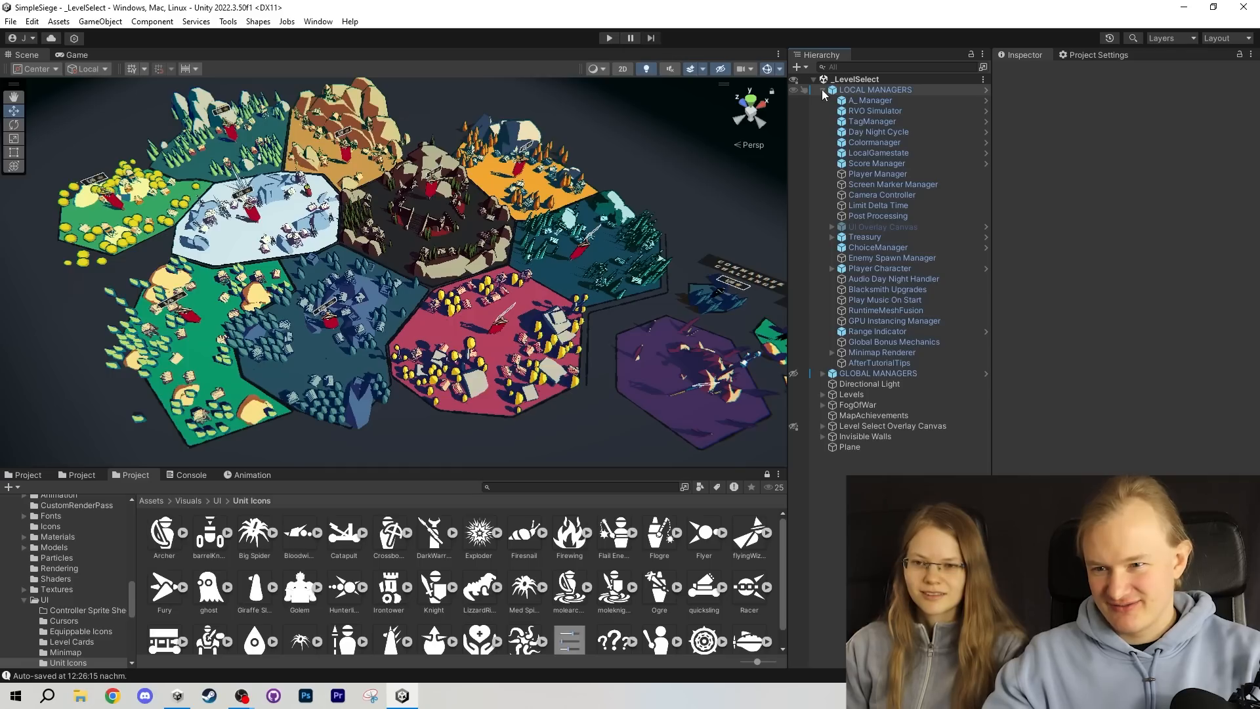
{"action": "mouse_move", "coordinate": [853, 100]}
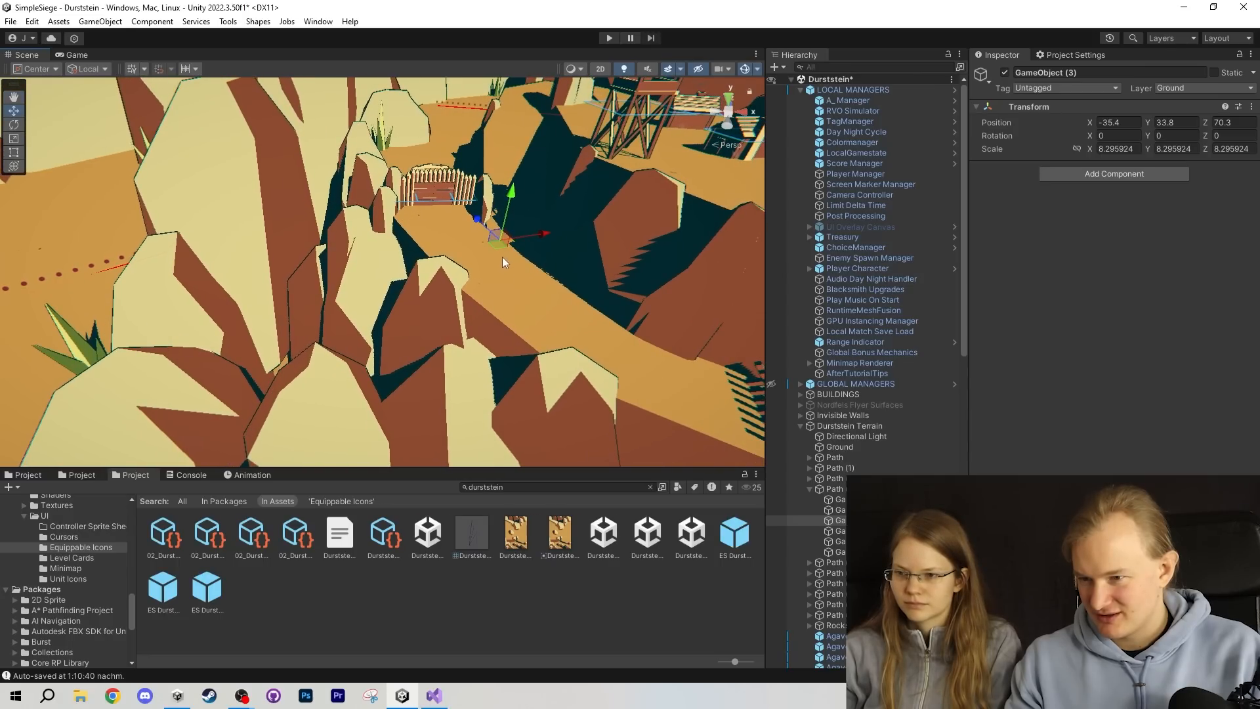
{"action": "left_click_drag", "start_coordinate": [498, 233], "coordinate": [357, 298]}
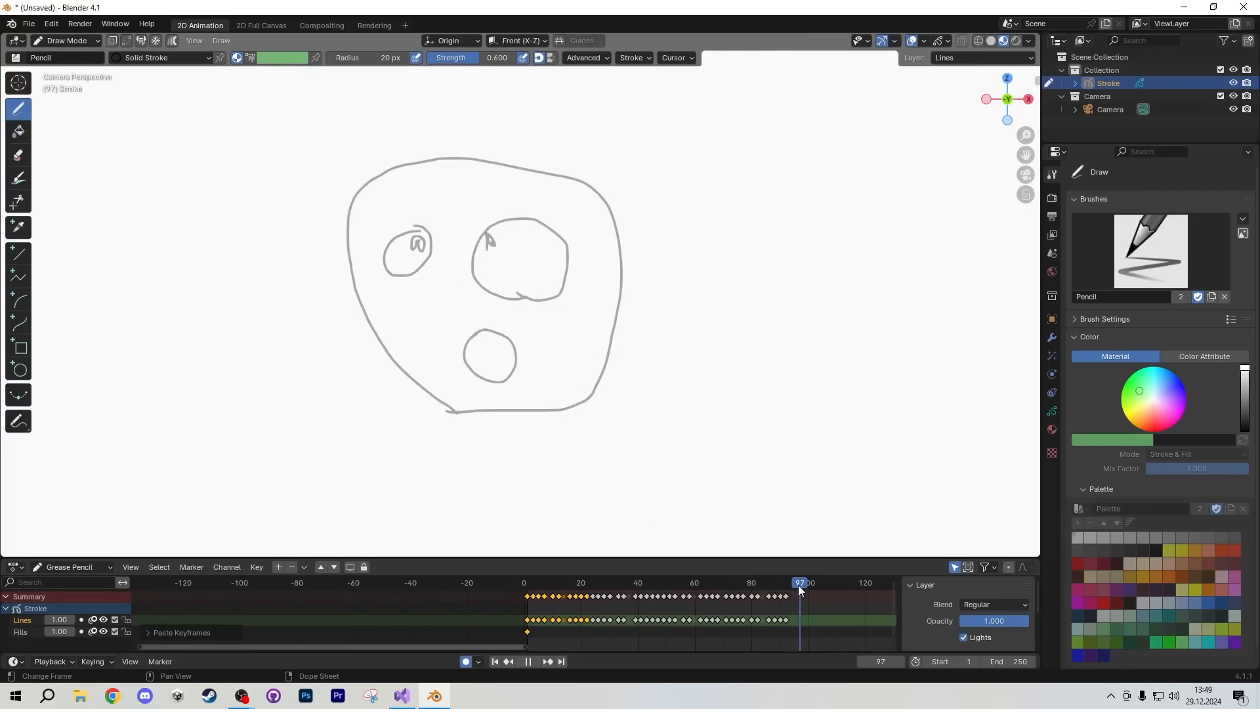
- Scrub the Dope Sheet, return to frame 0 and play the Grease Pencil face animation
{"action": "left_click", "coordinate": [790, 581]}
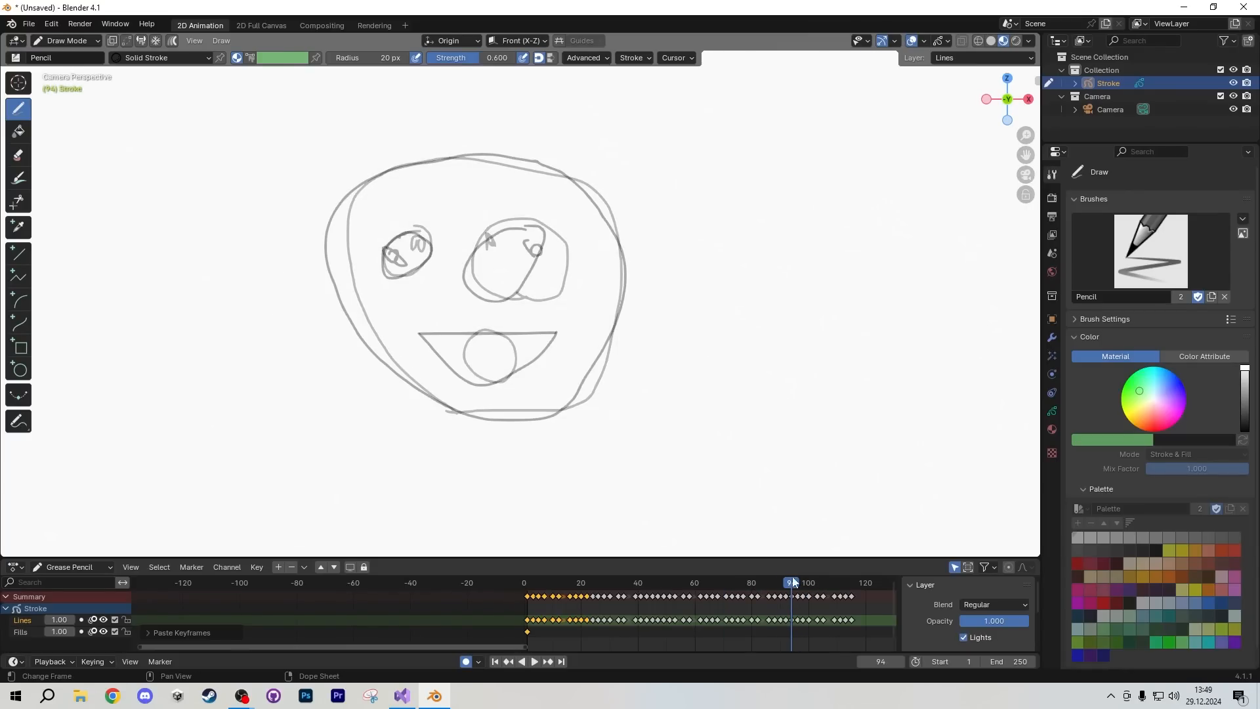
{"action": "left_click", "coordinate": [523, 583]}
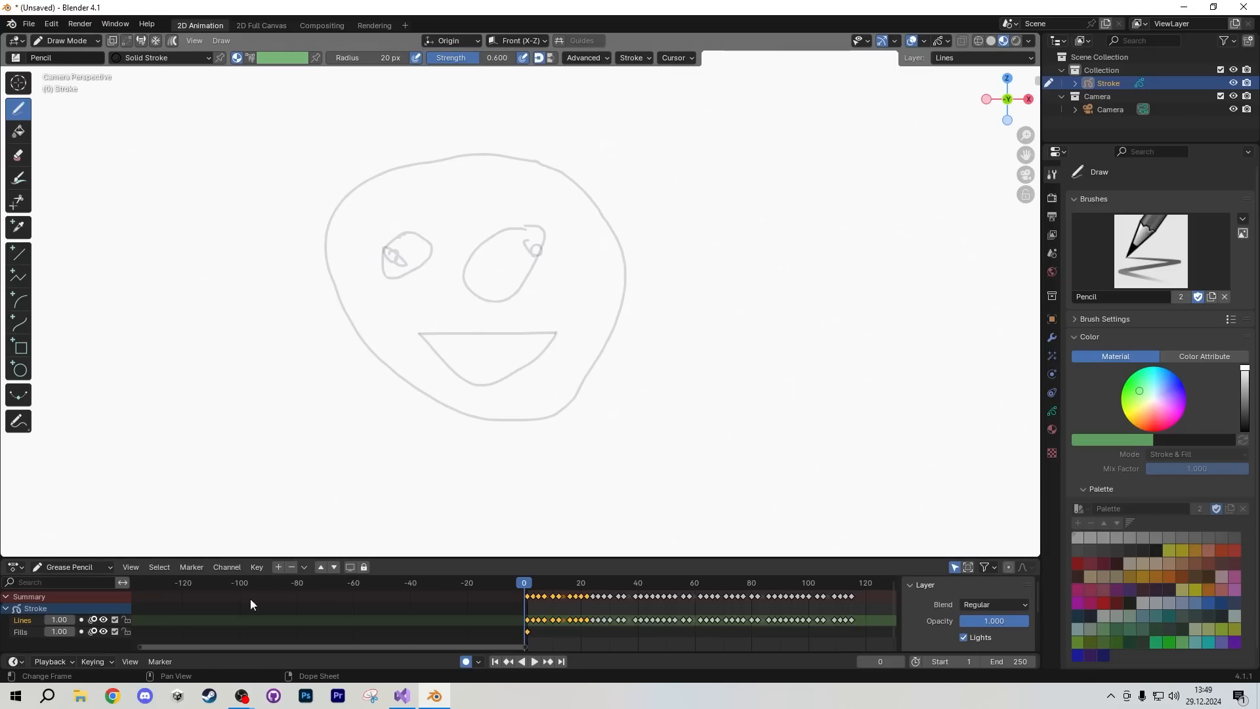
{"action": "left_click", "coordinate": [534, 662]}
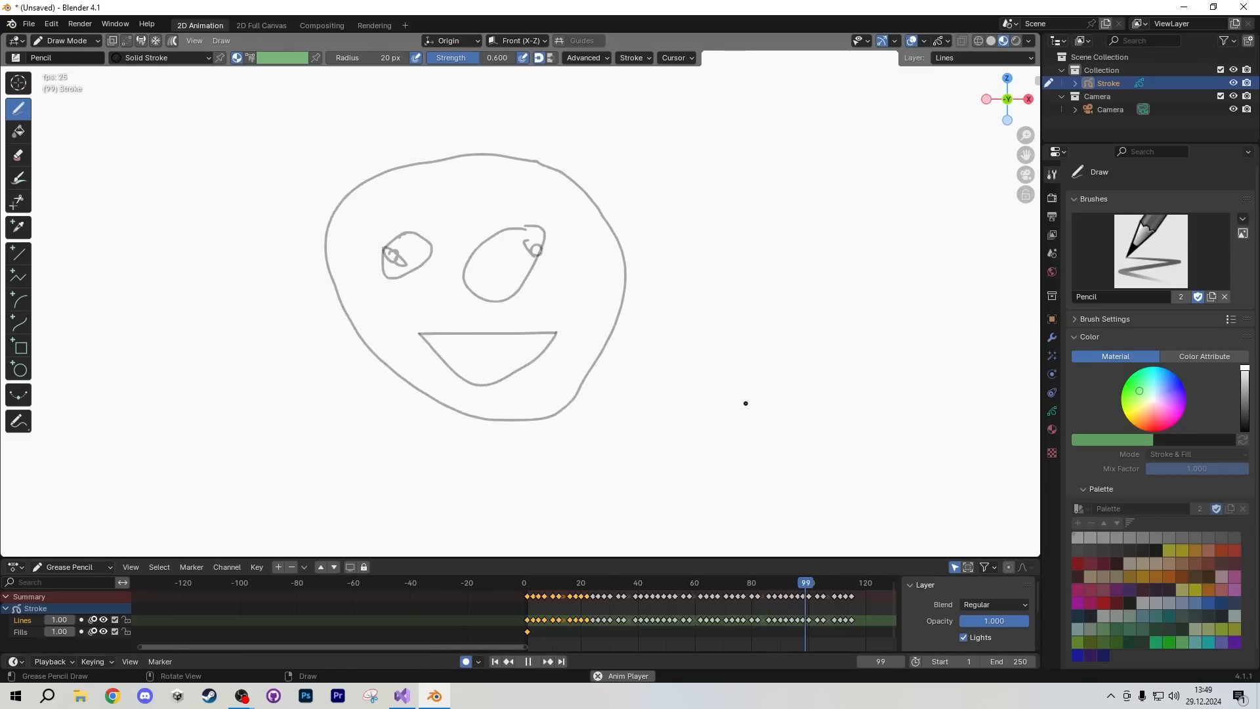